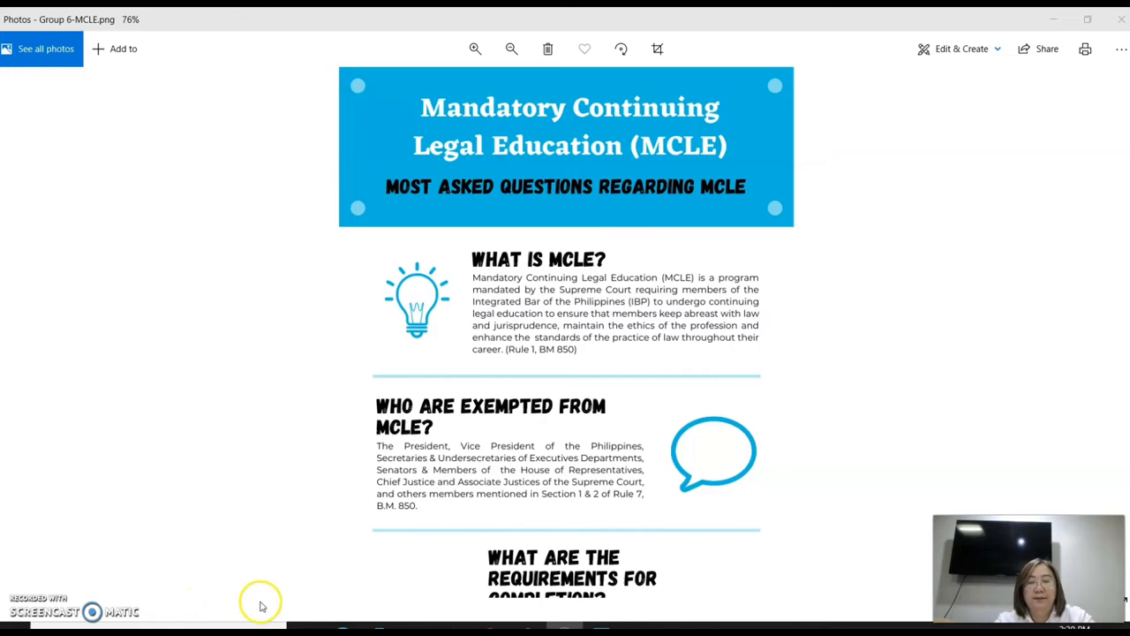
scroll("down", 3)
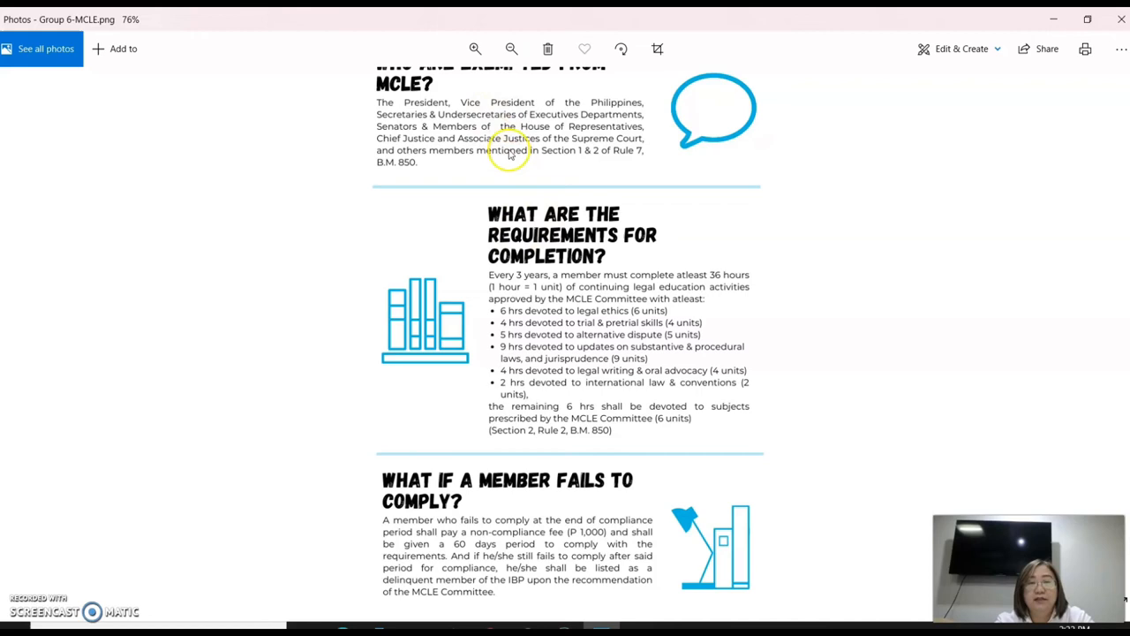
scroll("down", 3)
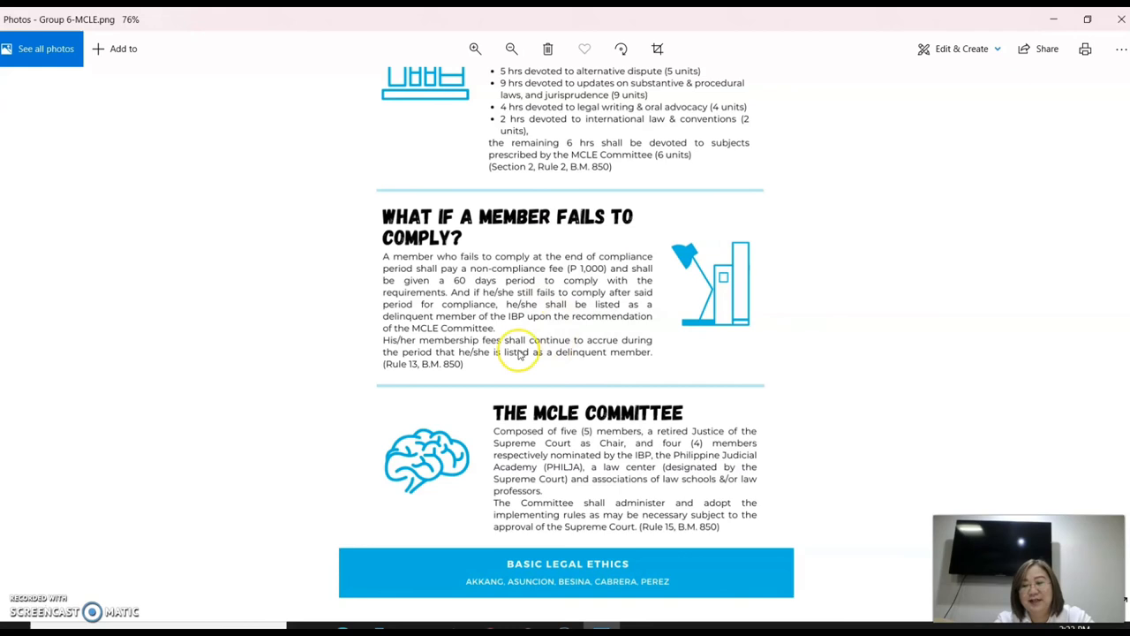
mouse_move(371, 424)
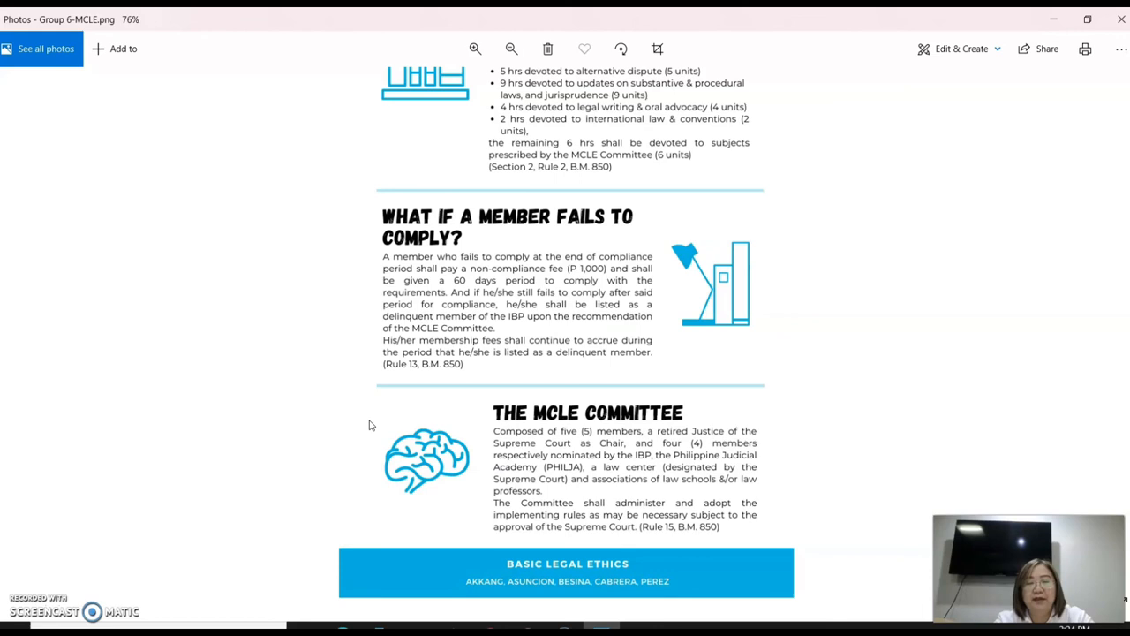
mouse_move(494, 442)
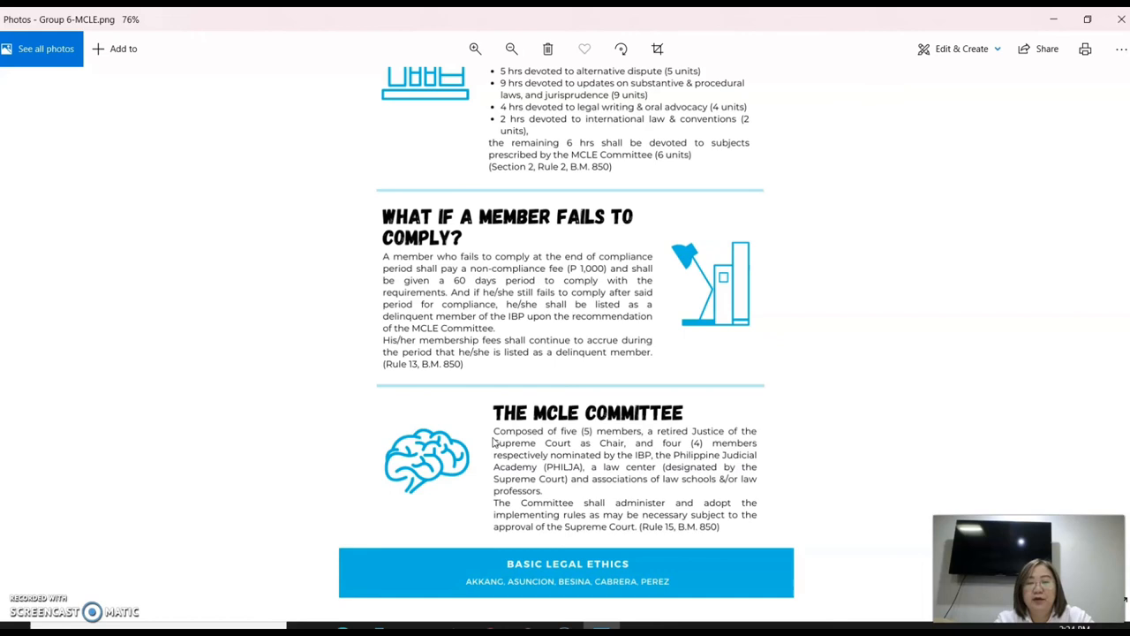